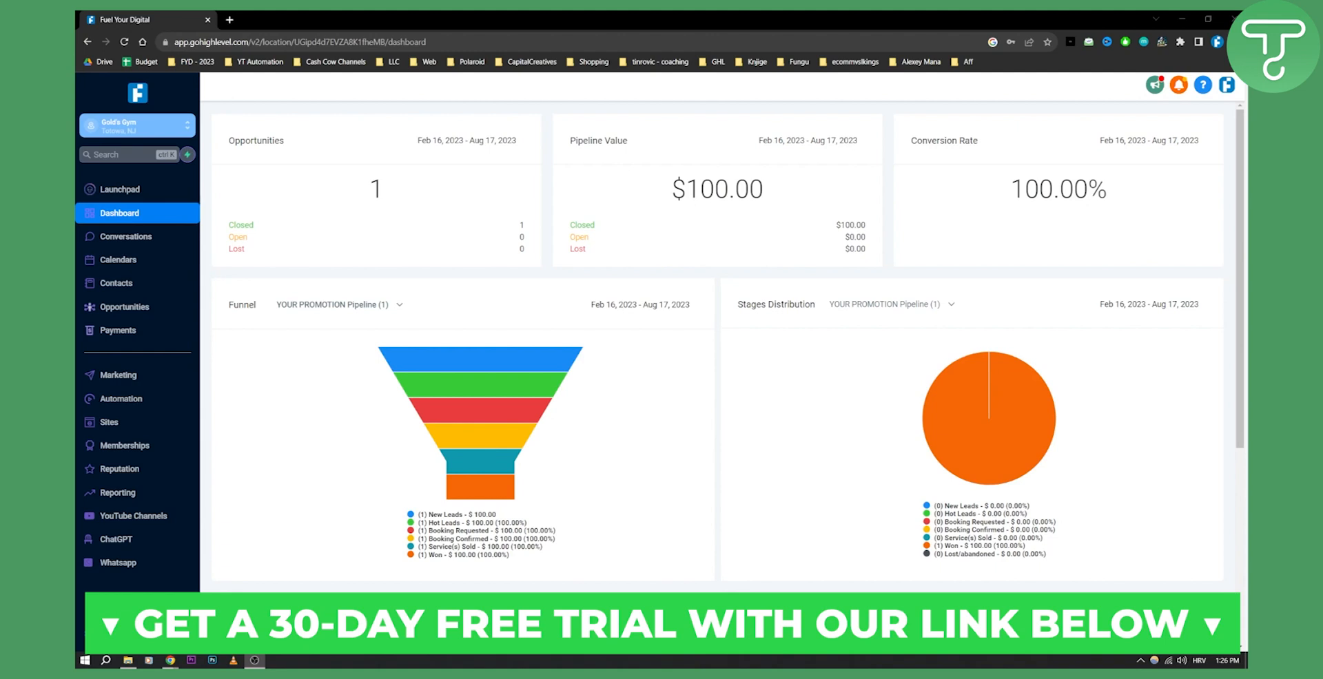
# Step: Go to Payments > Settings, showing Receipts options with automatic sales receipts off
pyautogui.scroll(-3)
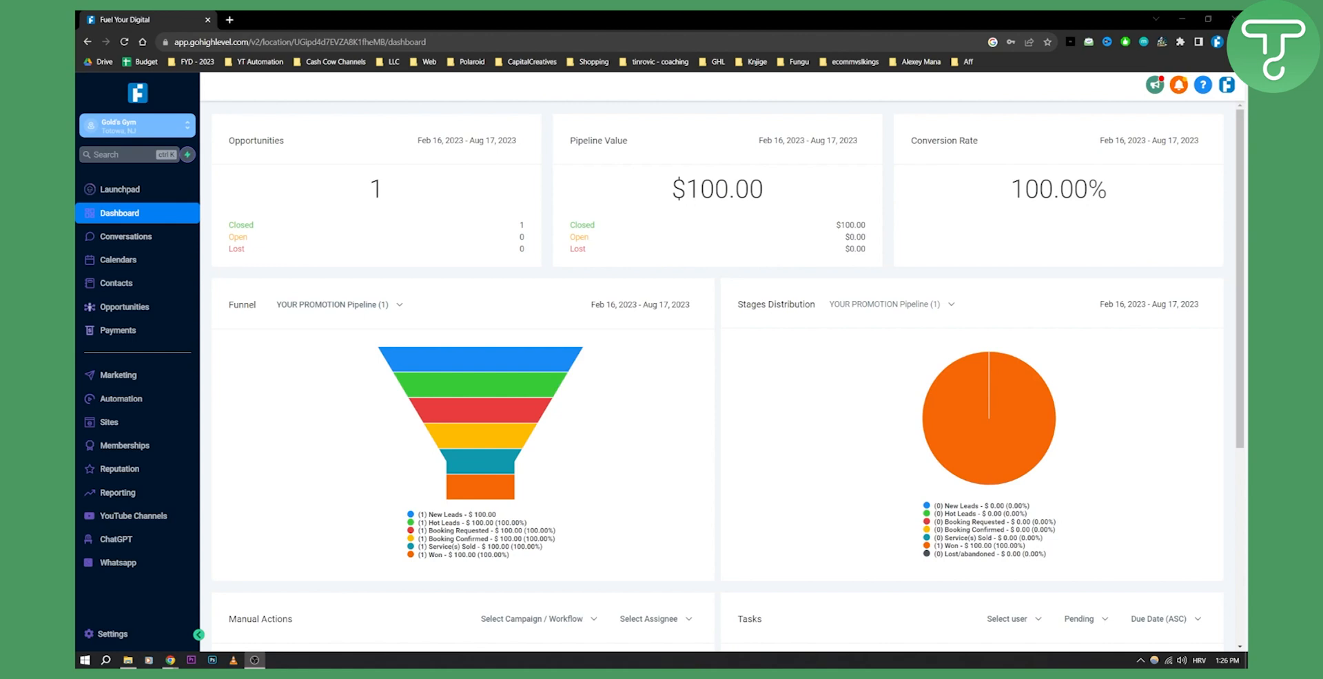
pyautogui.moveTo(755, 157)
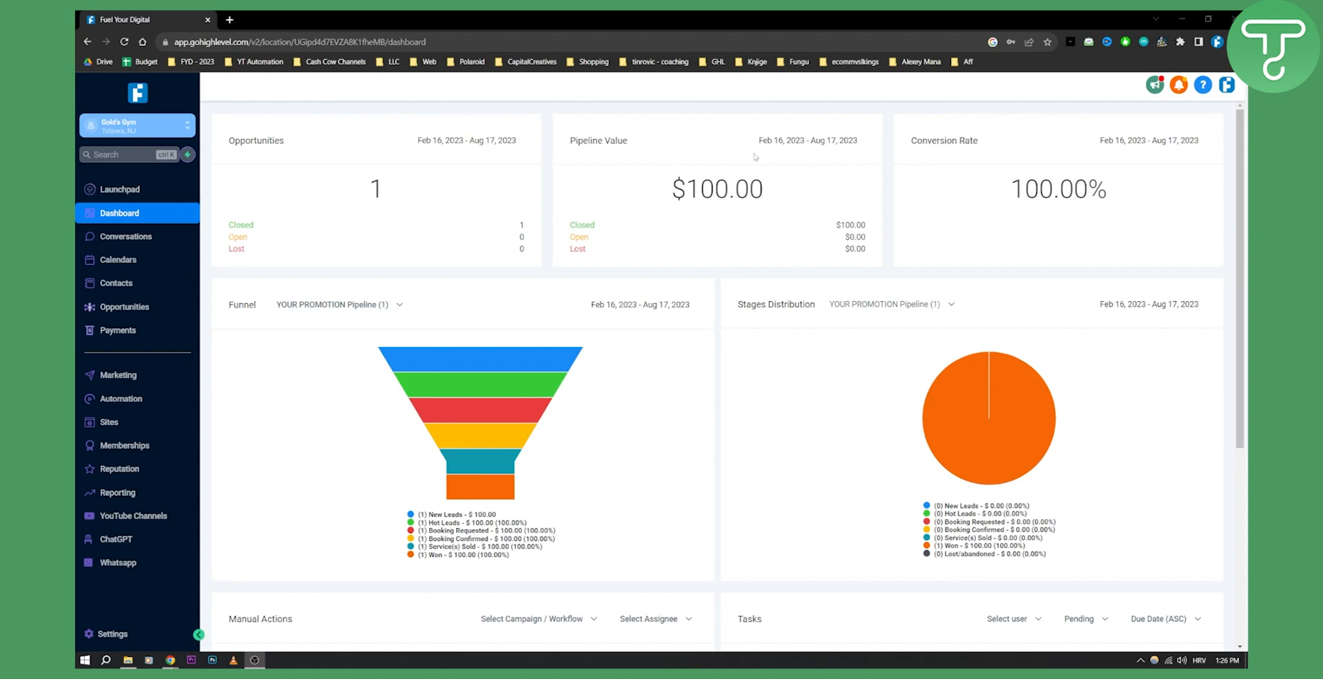
pyautogui.click(137, 125)
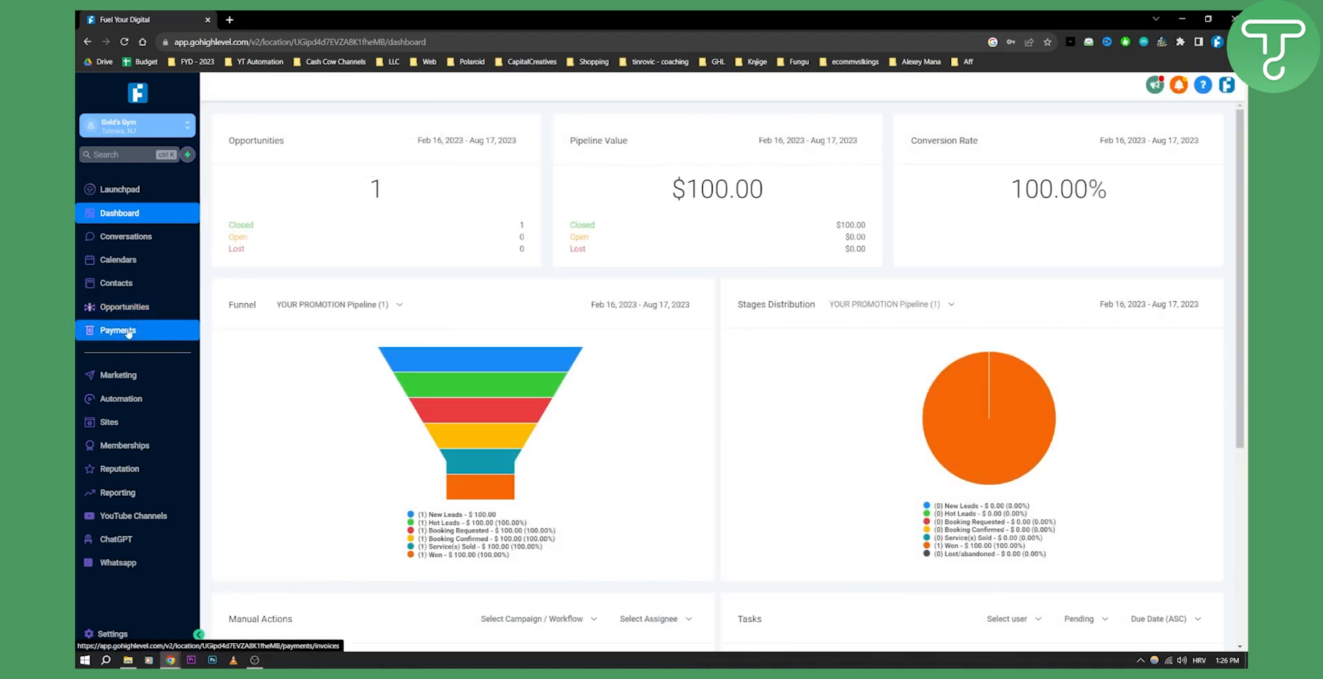
pyautogui.click(118, 329)
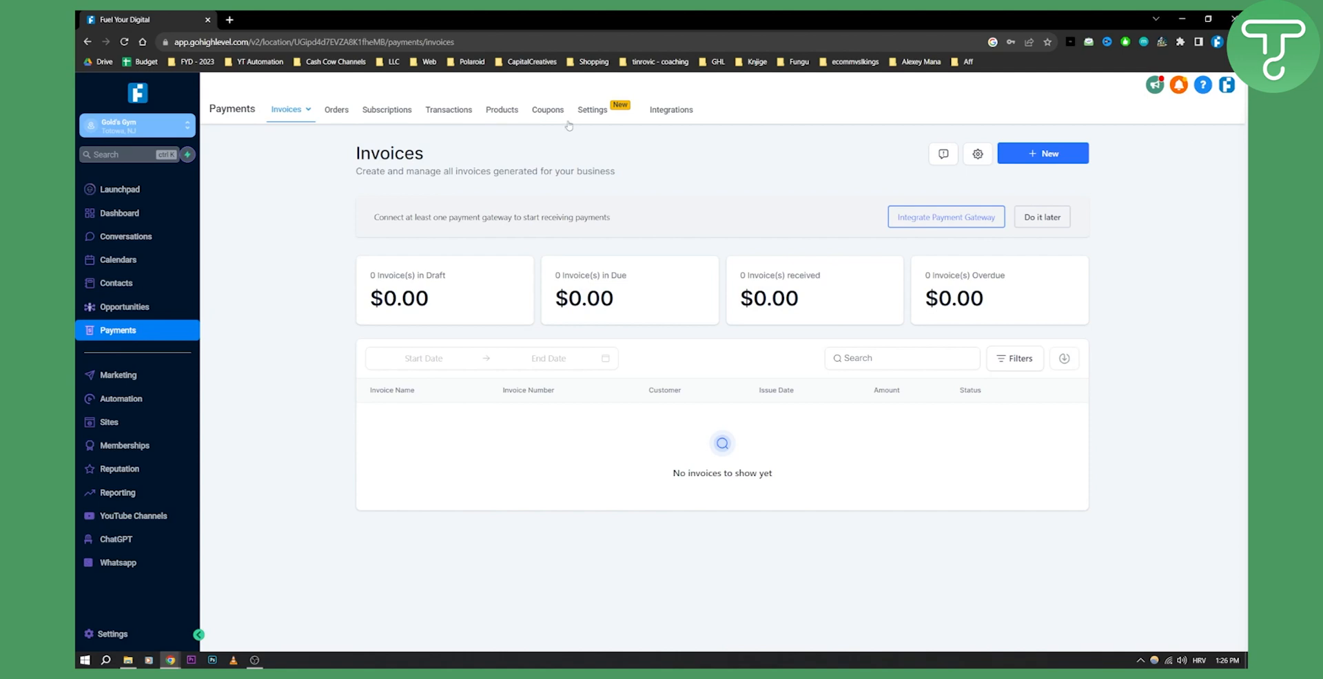
pyautogui.click(591, 110)
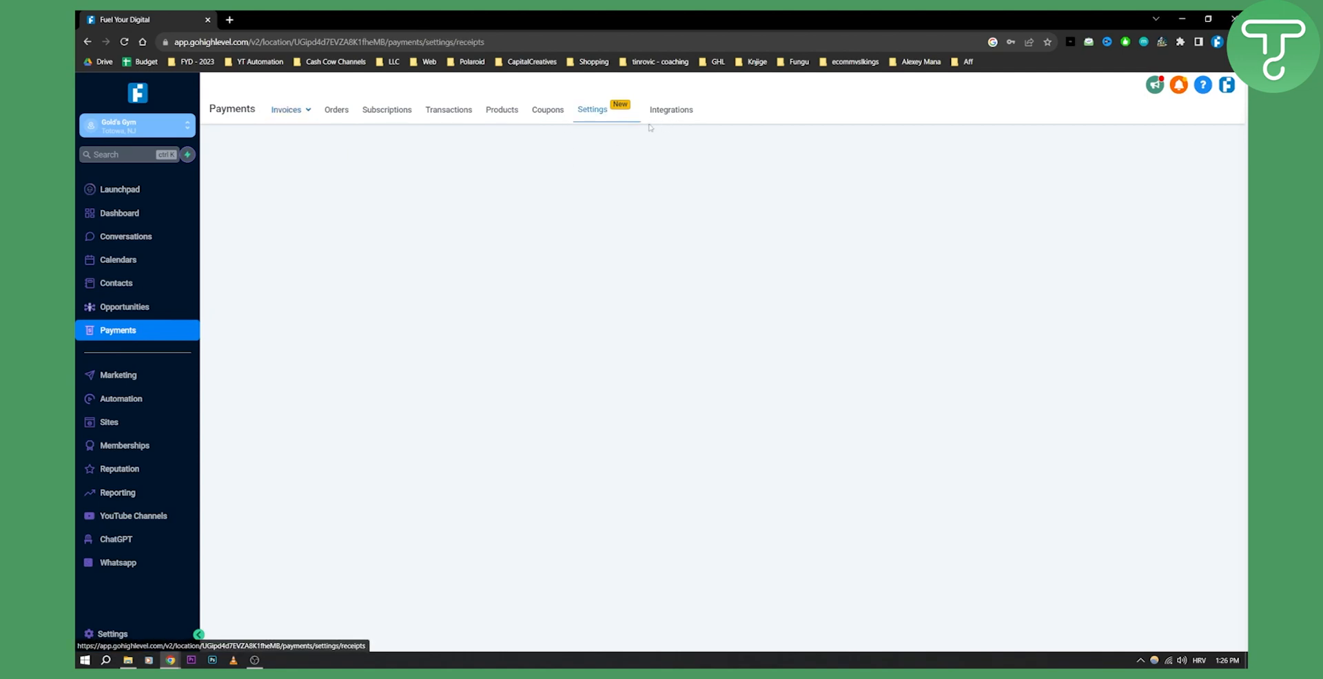
pyautogui.click(592, 108)
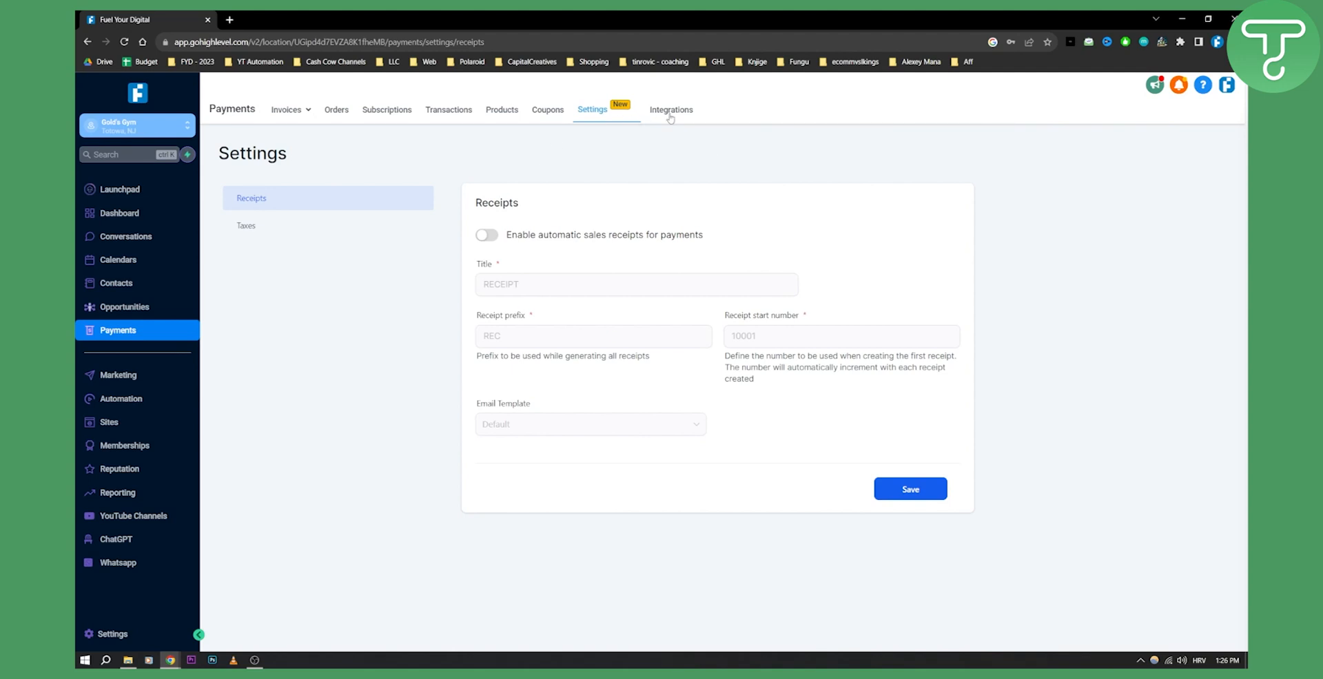
# Step: Review the Integrations gateway cards for NMI, Authorize.net, Stripe and PayPal
pyautogui.click(671, 109)
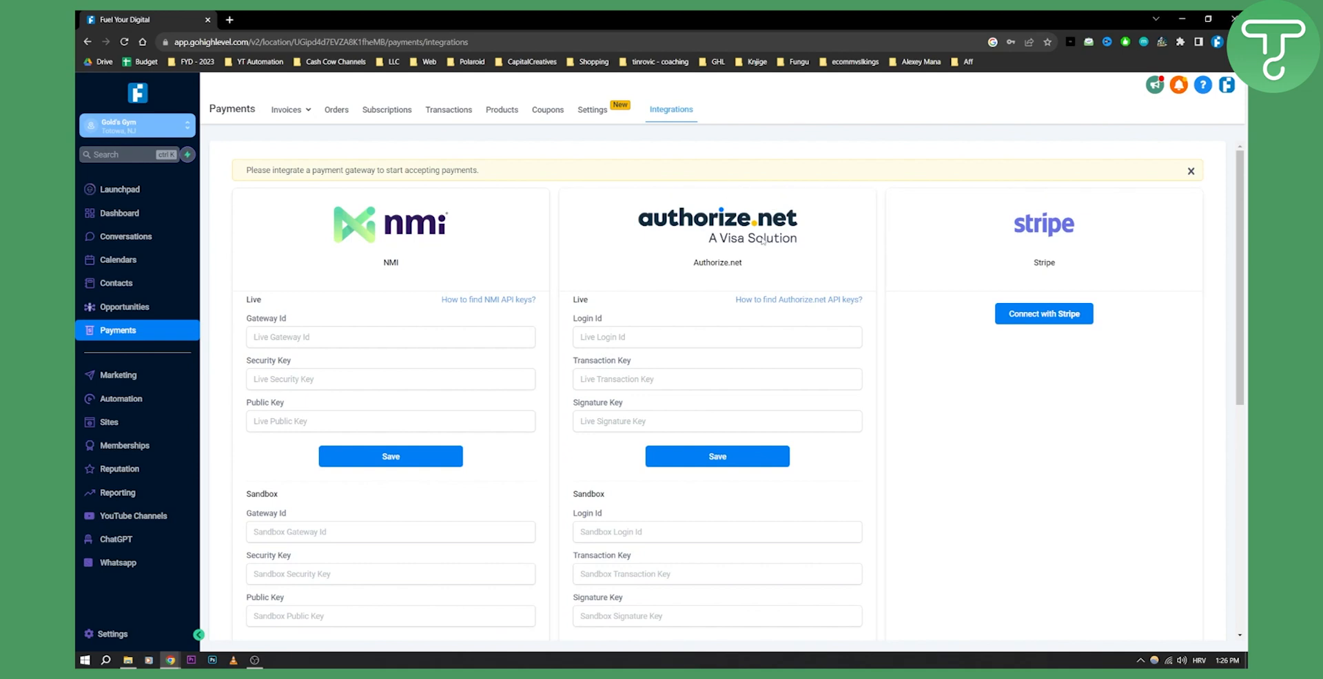
pyautogui.moveTo(719, 252)
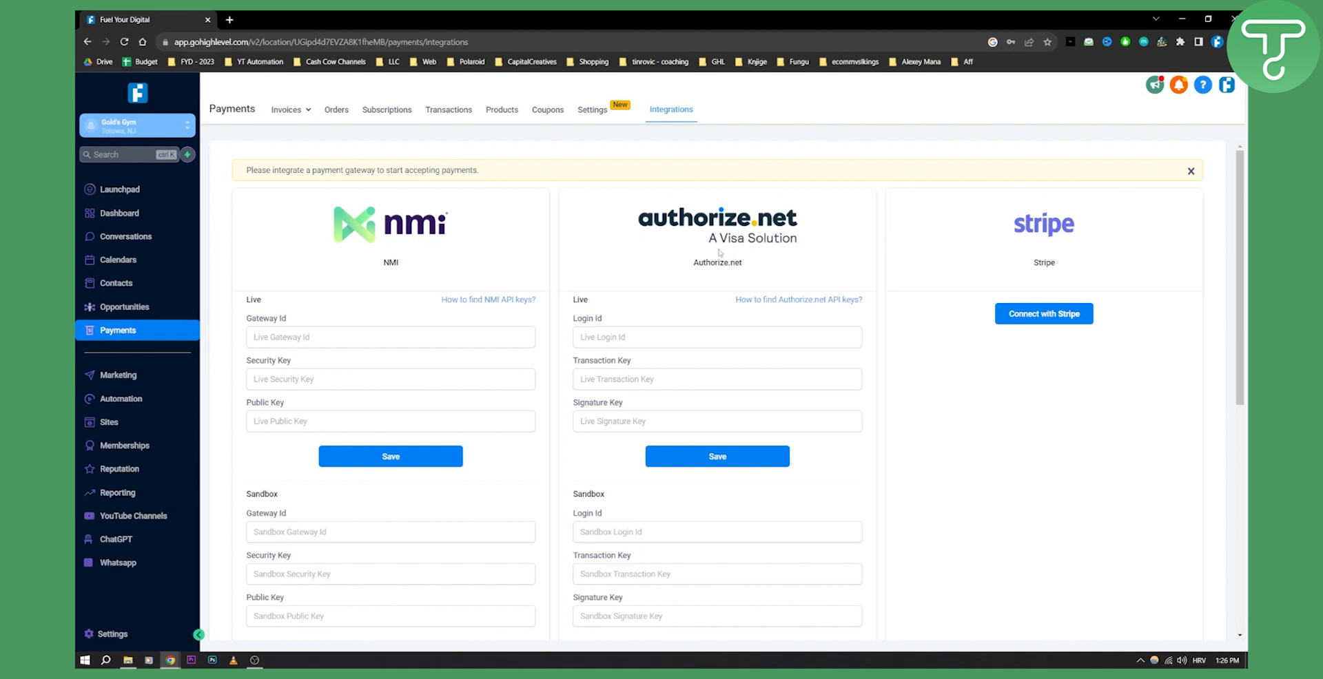
pyautogui.scroll(-3)
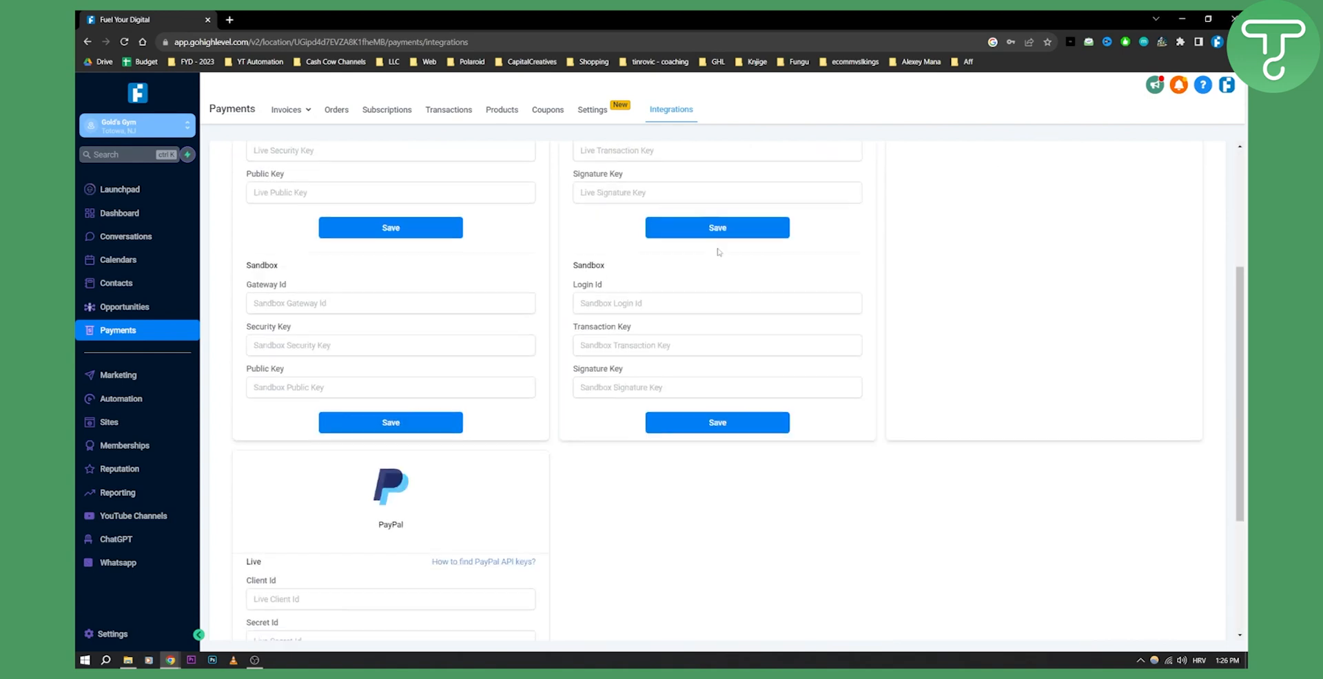
pyautogui.scroll(3)
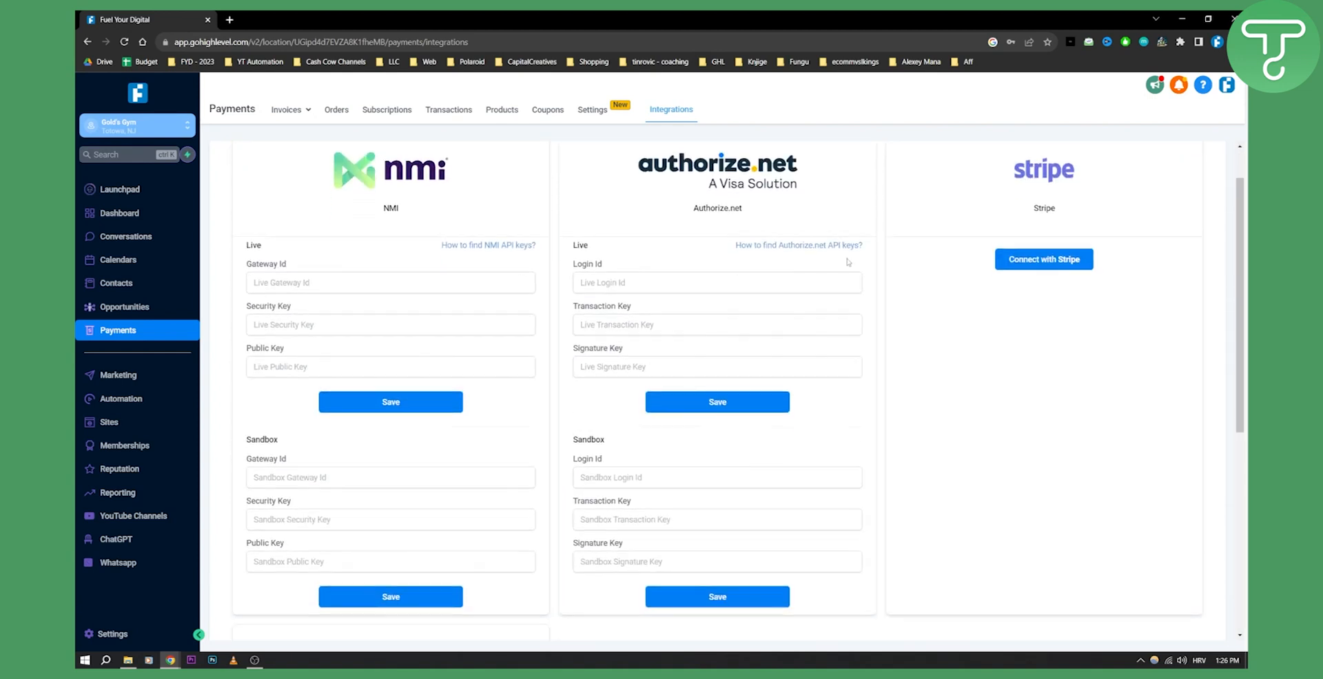
pyautogui.scroll(-3)
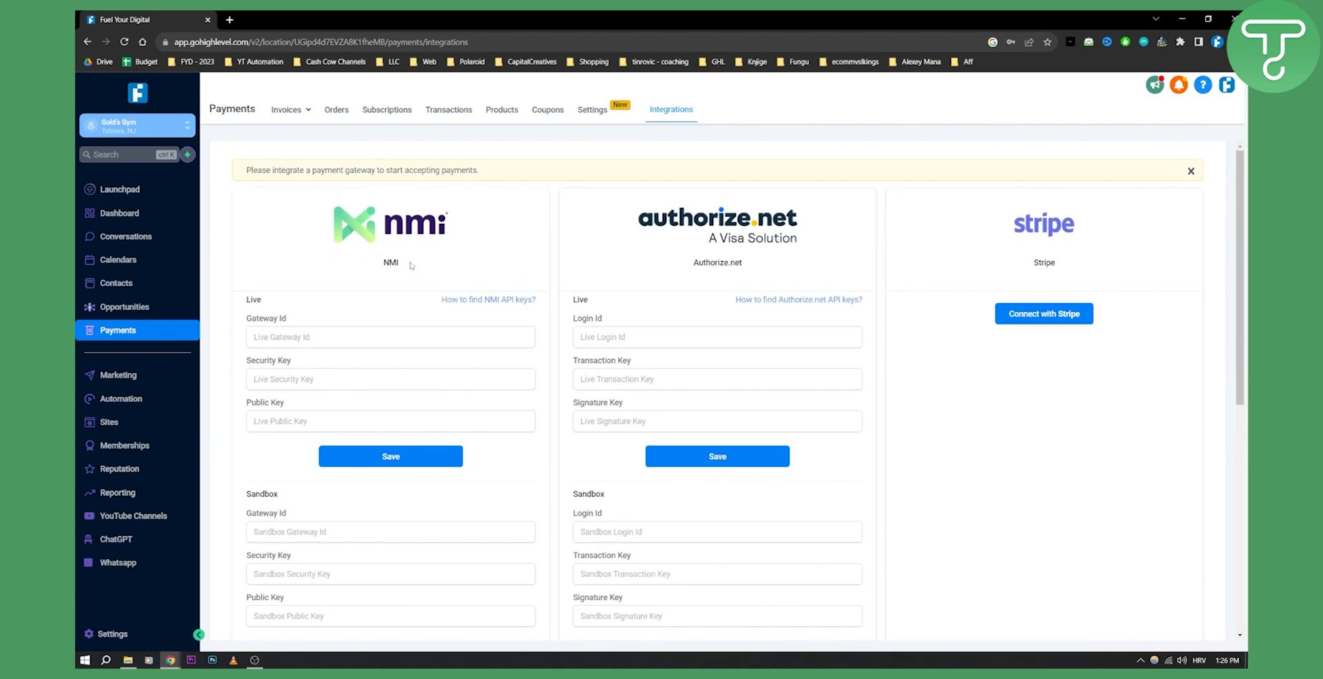
pyautogui.scroll(-3)
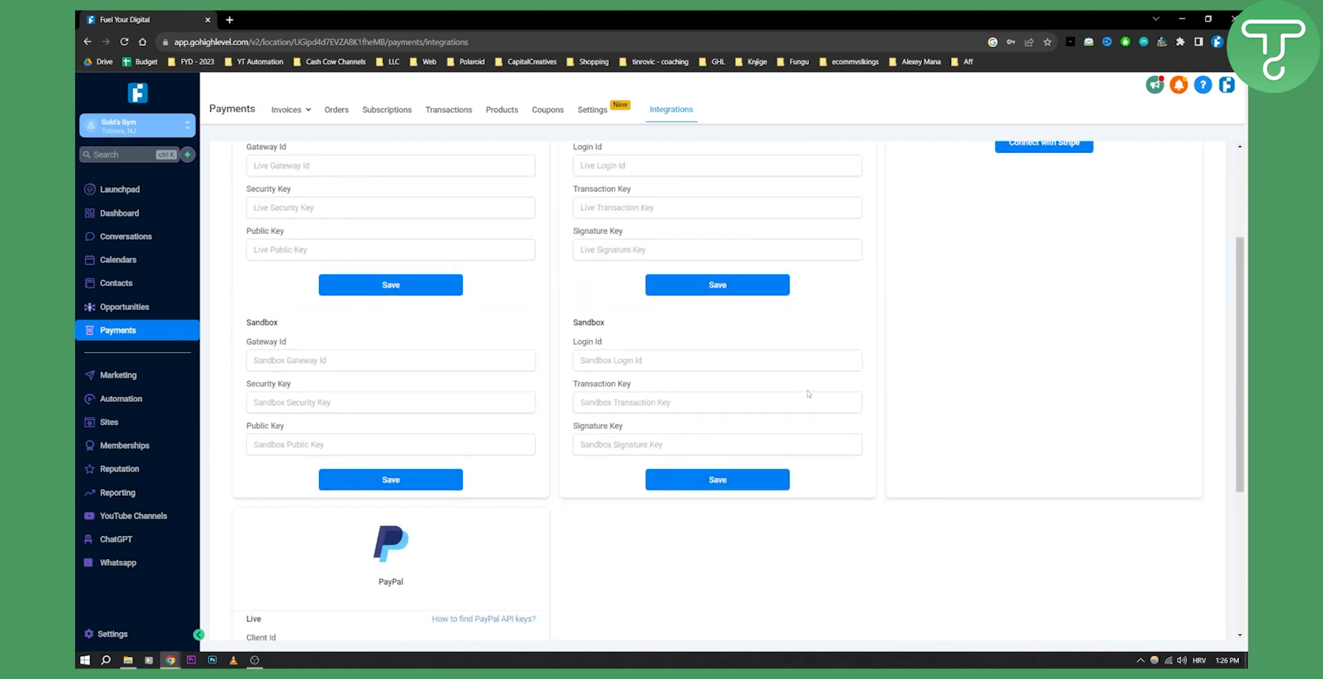
pyautogui.scroll(3)
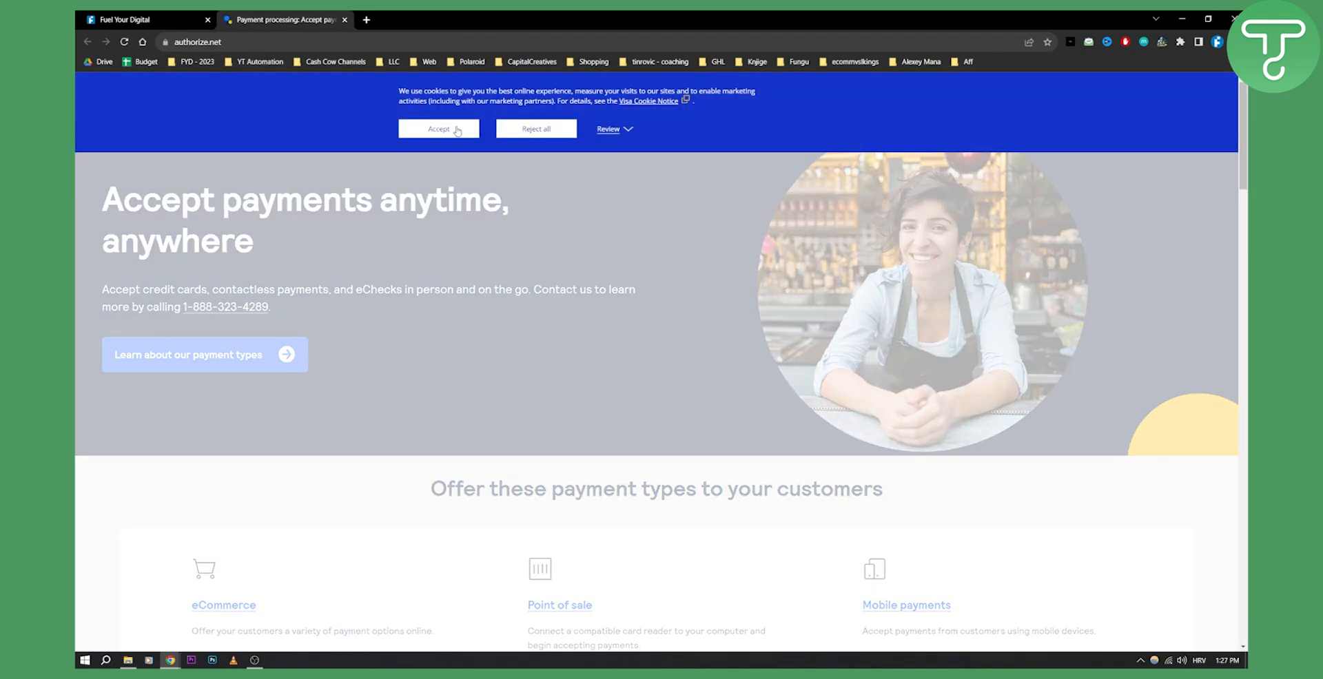
# Step: Accept Authorize.net's cookies, browse its payment types, then switch back to the GoHighLevel tab
pyautogui.click(439, 128)
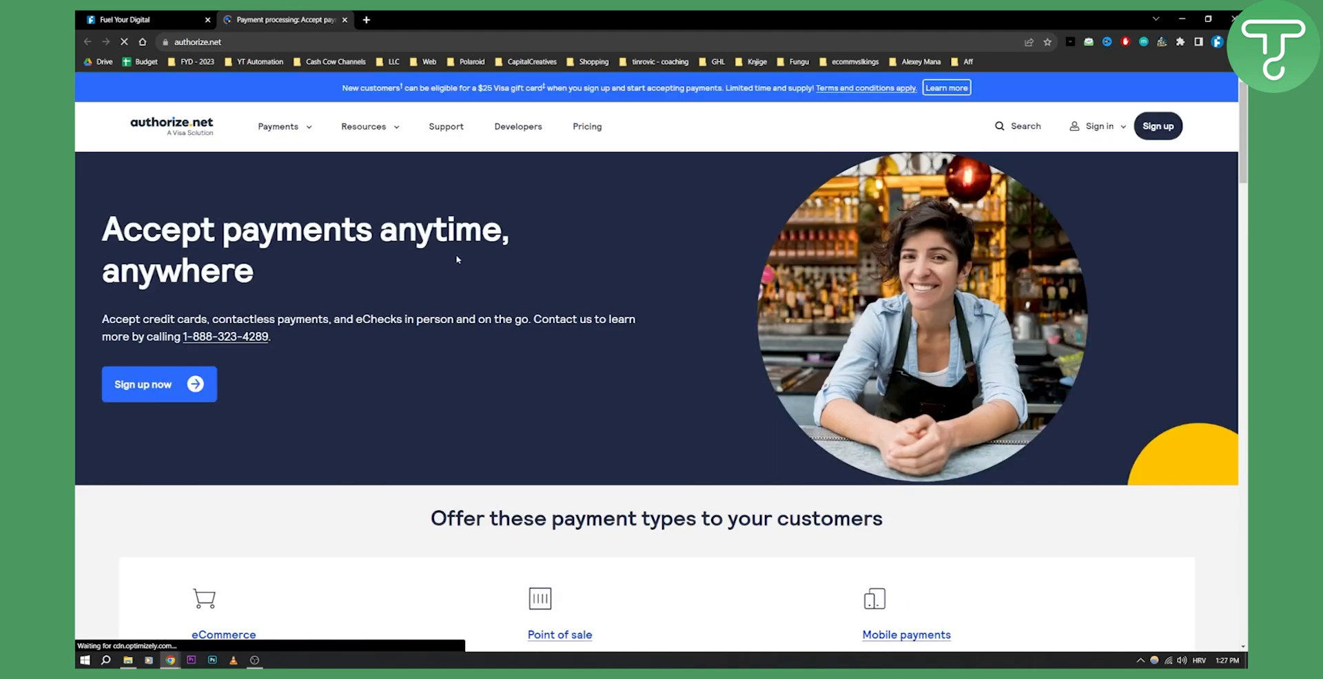
pyautogui.scroll(-3)
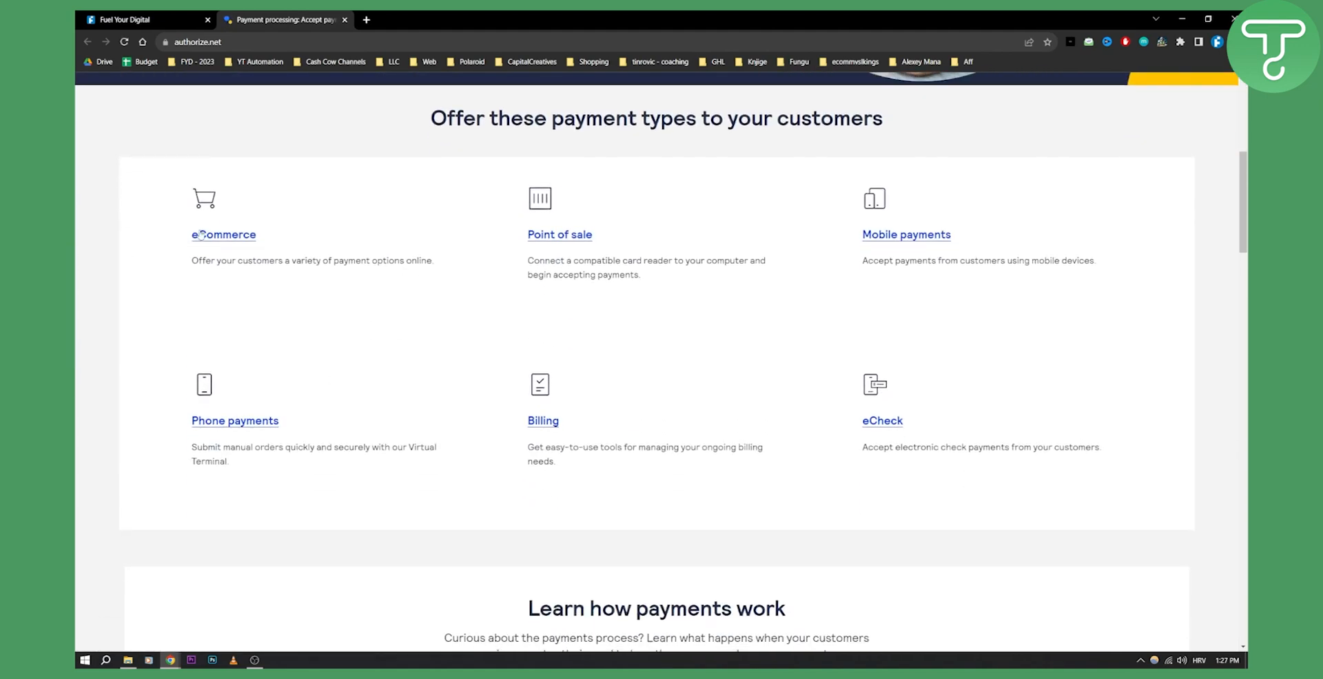
pyautogui.scroll(-3)
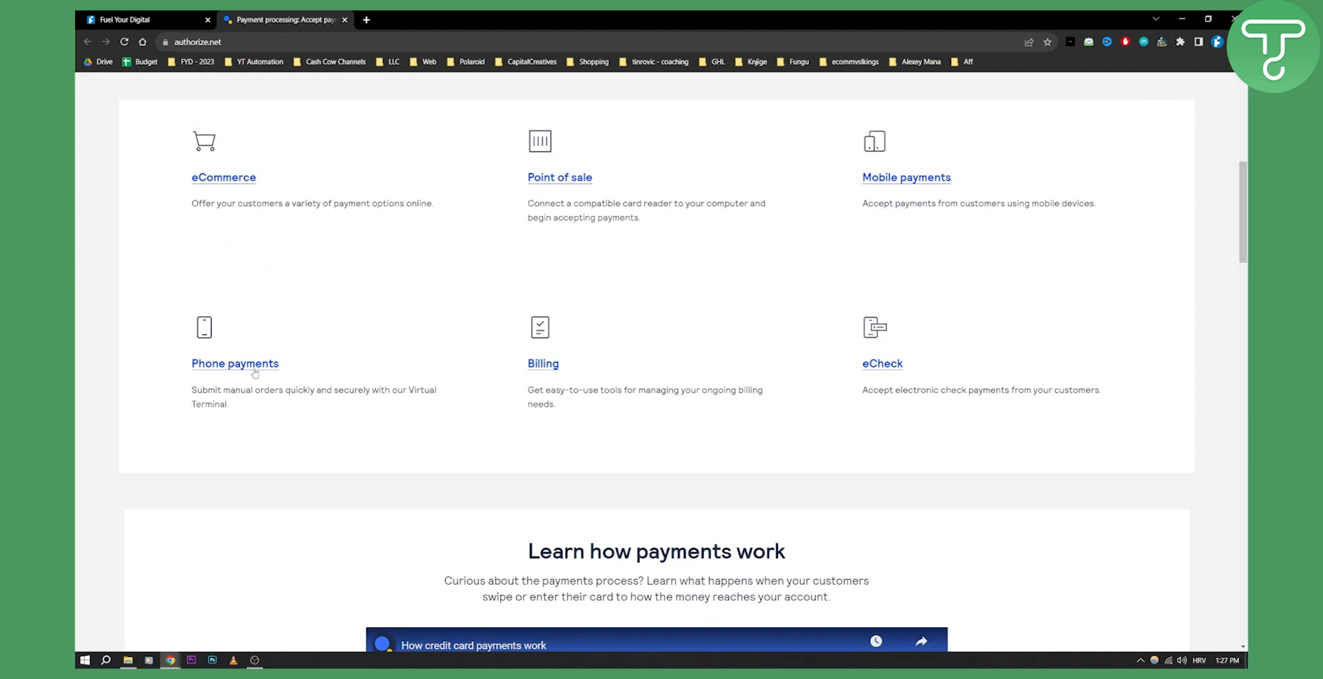
pyautogui.scroll(-3)
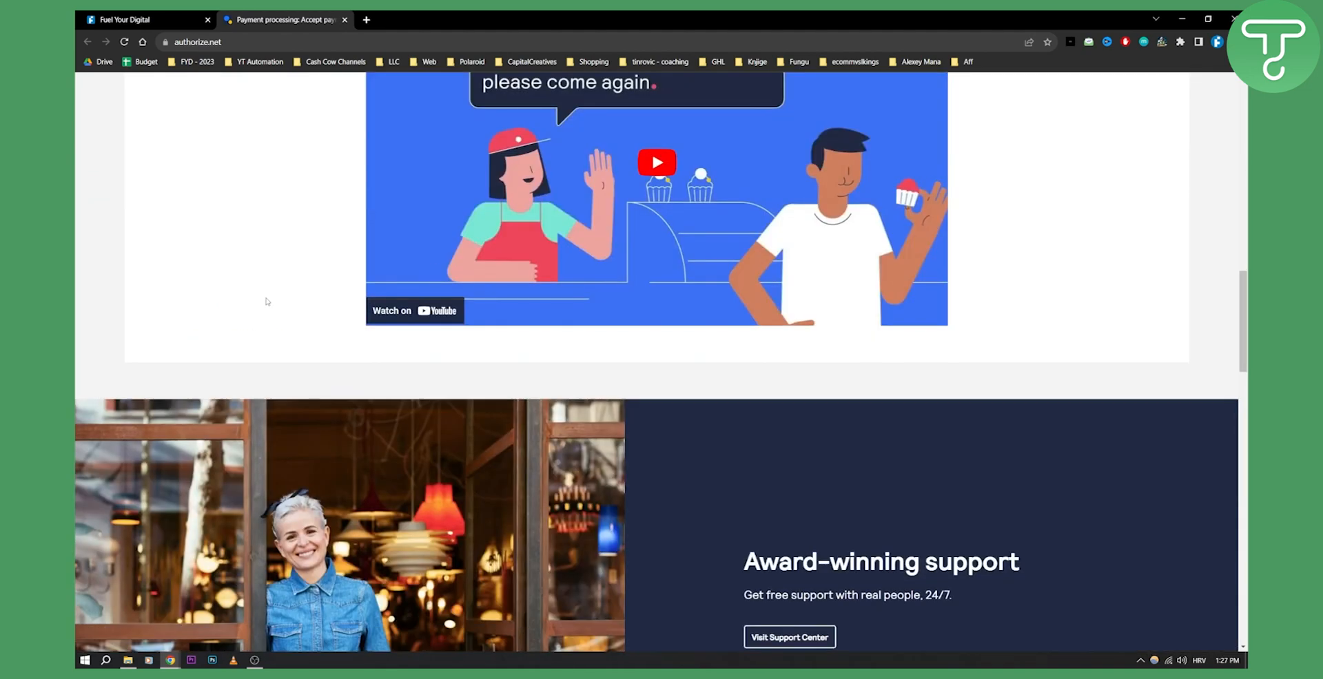
pyautogui.click(127, 19)
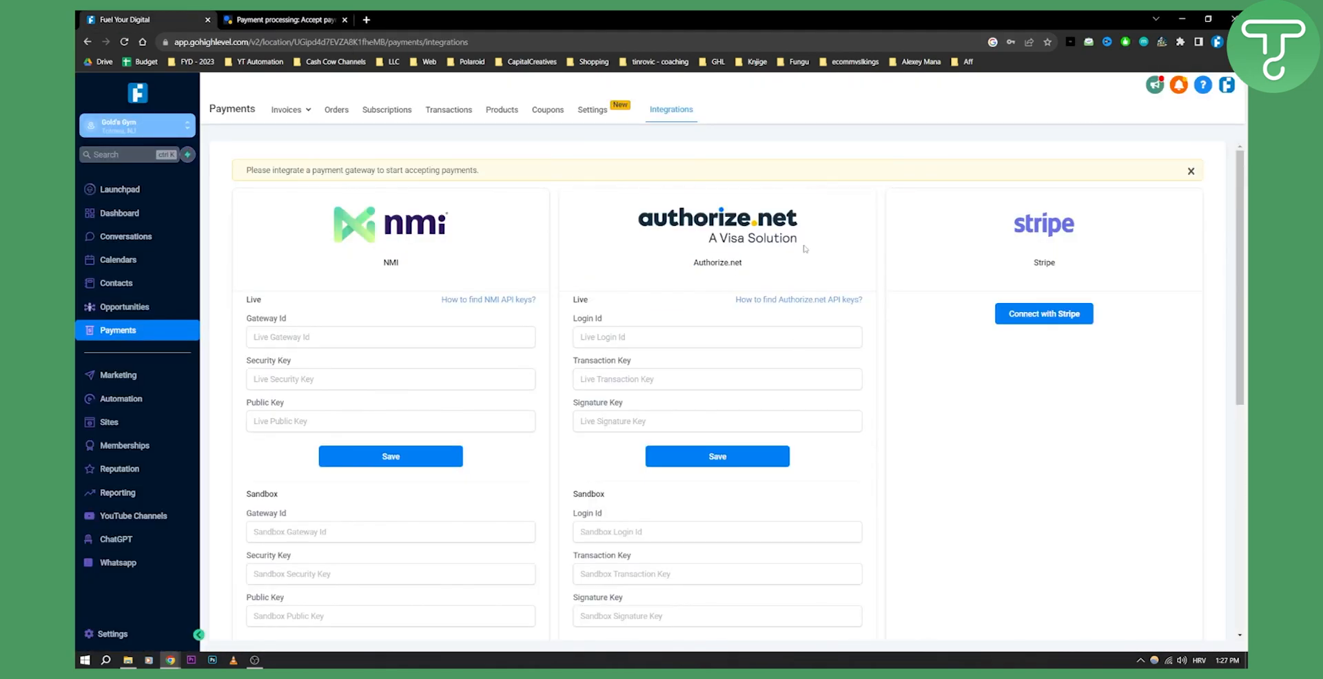
pyautogui.moveTo(746, 251)
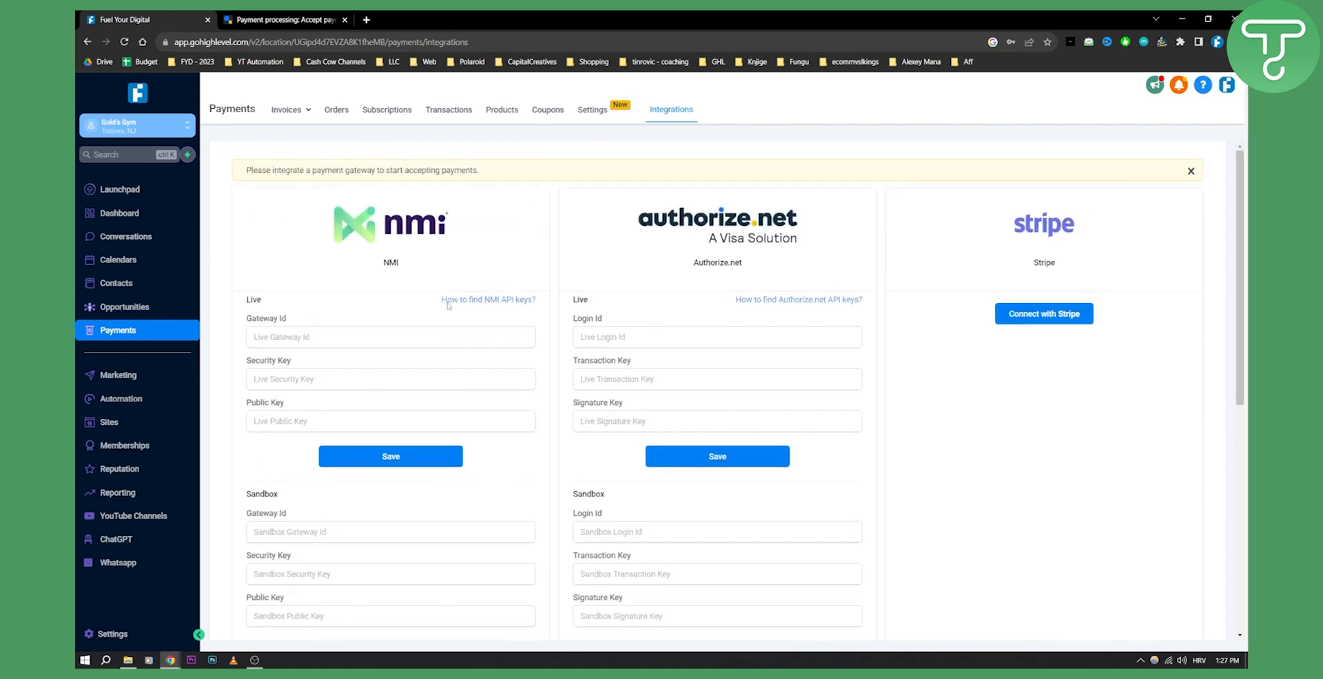
pyautogui.moveTo(687, 313)
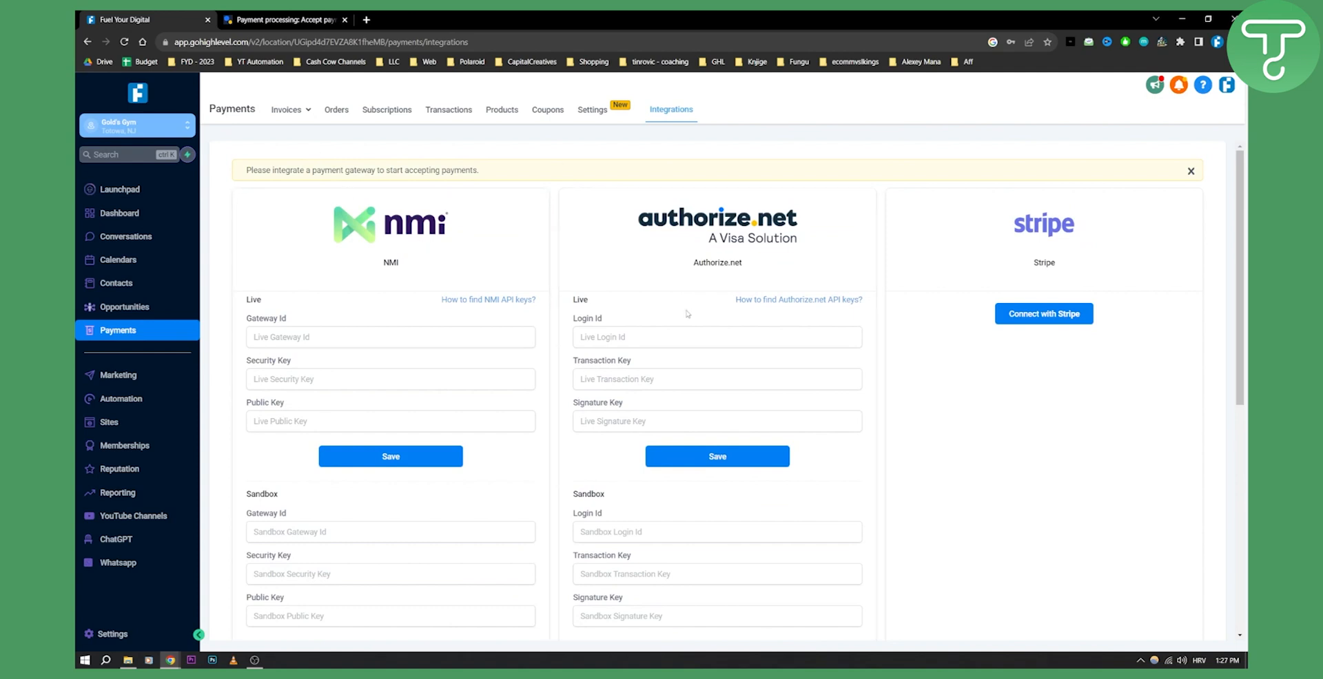
pyautogui.moveTo(700, 564)
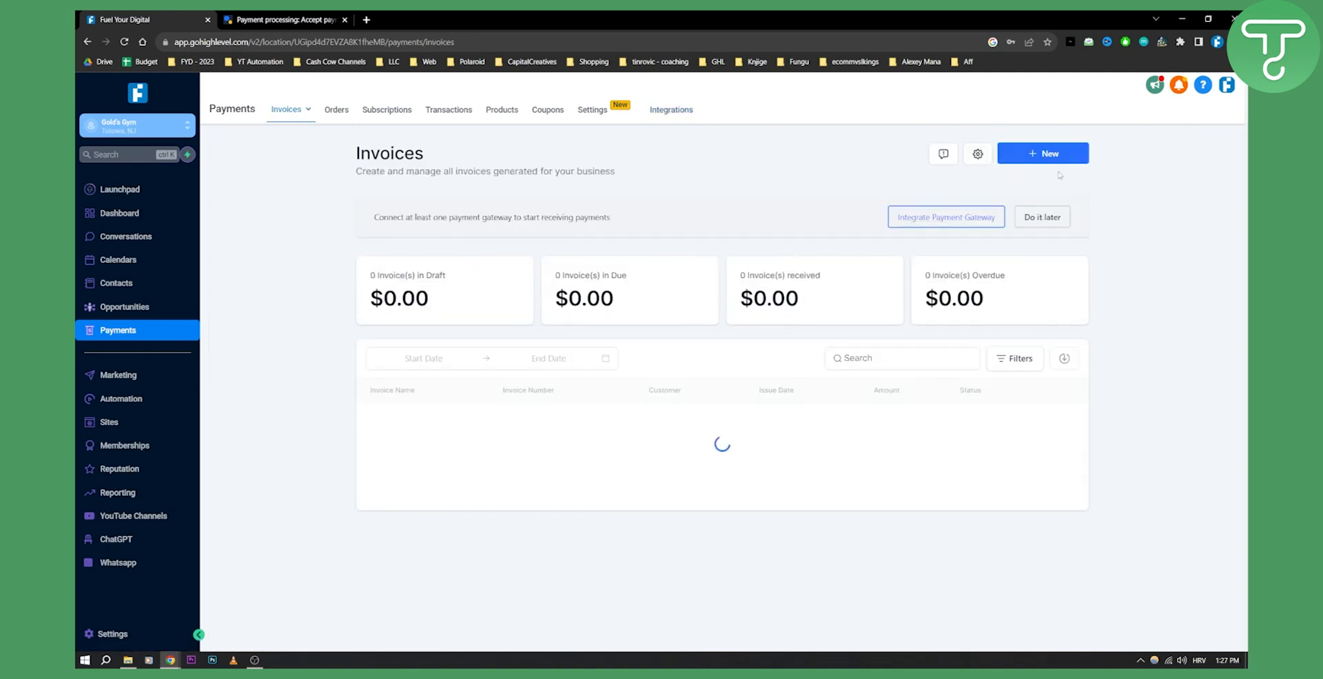
pyautogui.click(289, 109)
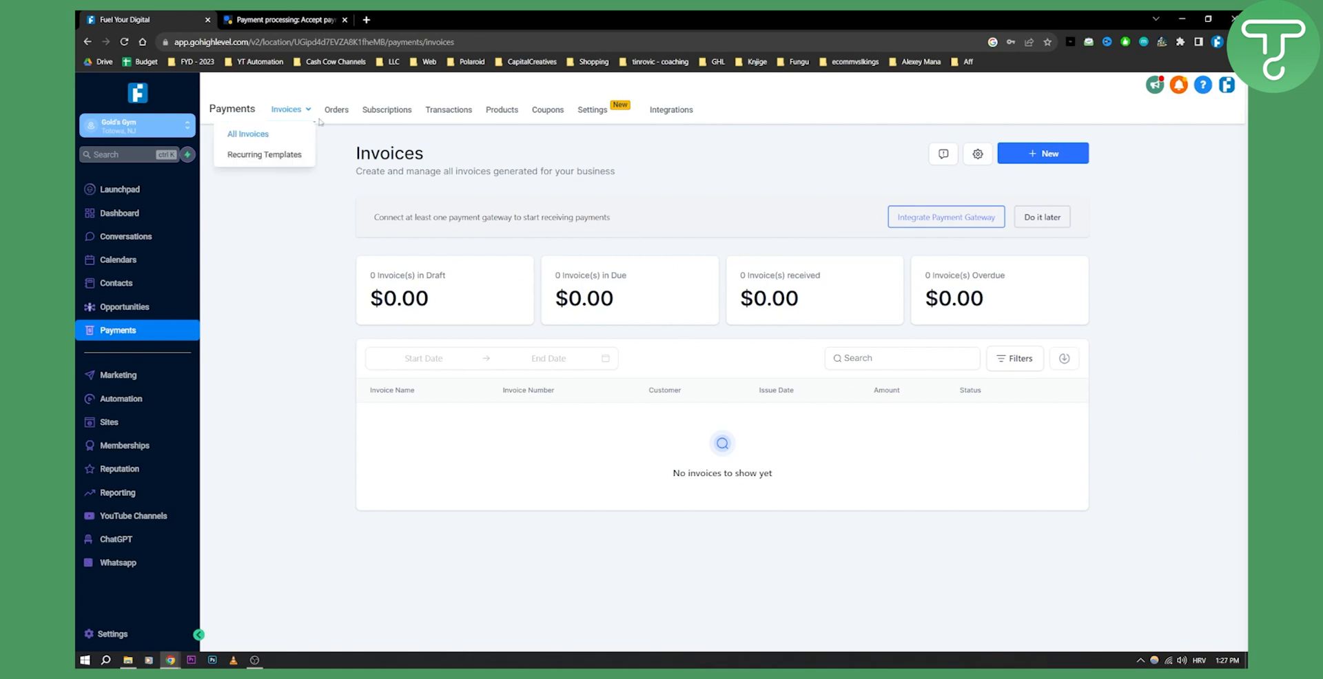
pyautogui.click(1061, 171)
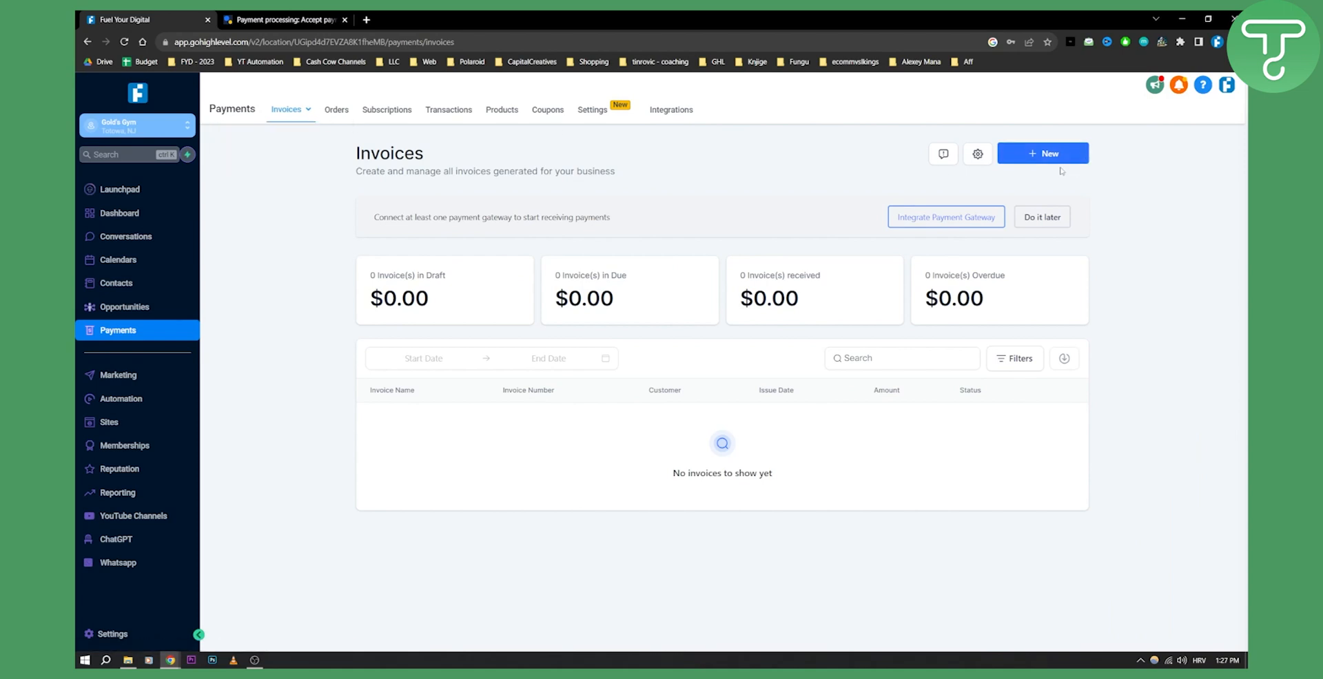
pyautogui.moveTo(1072, 167)
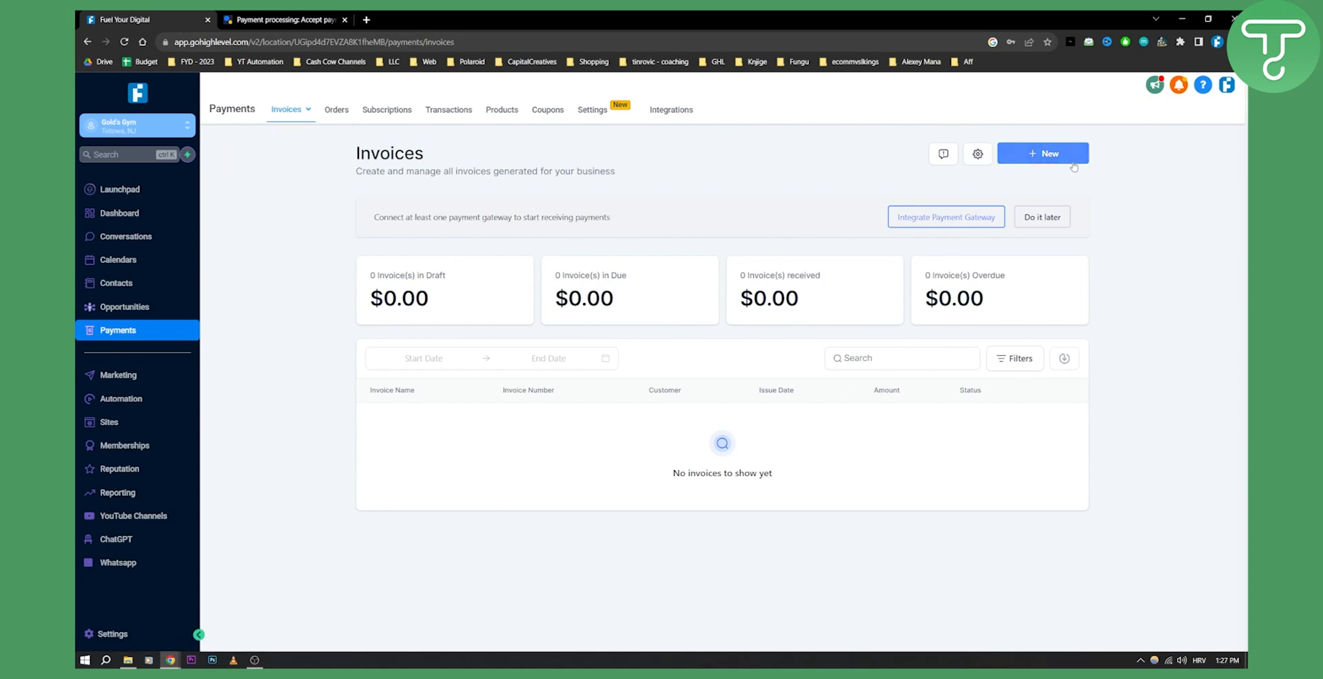